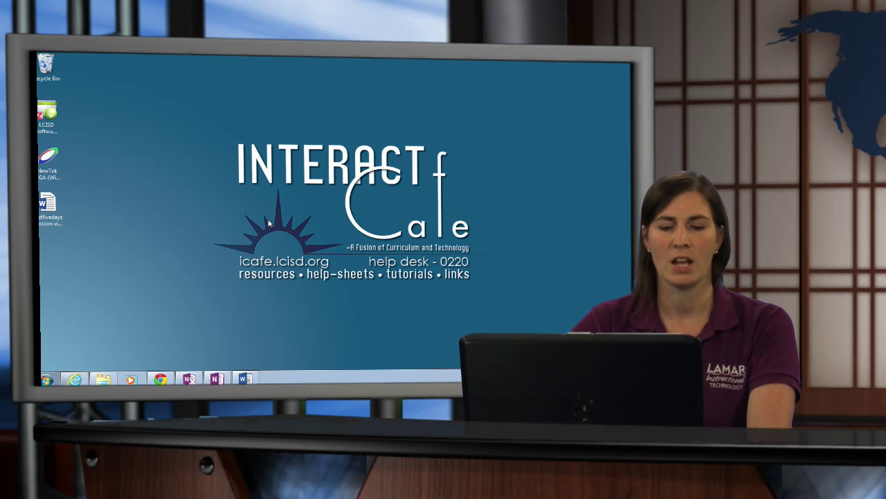
Open the firstfivedays mission video document in Word 2013
{"action": "left_click", "coordinate": [244, 378]}
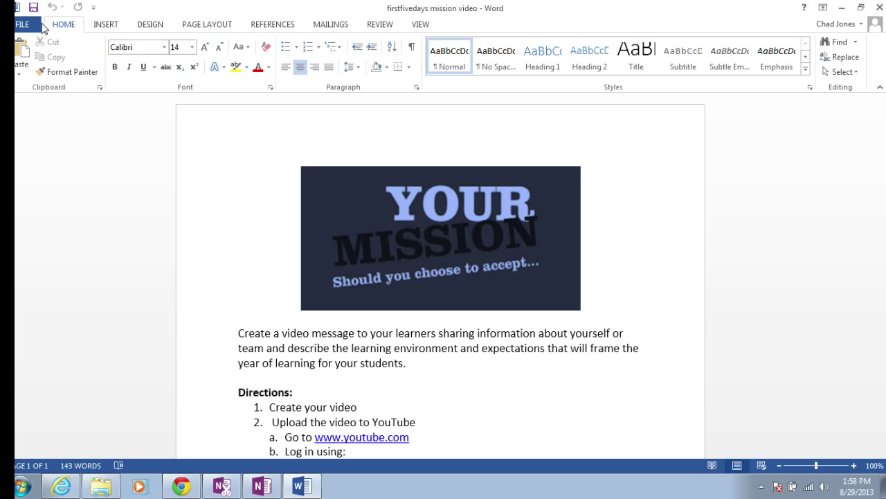
Bring up Word's print settings with Send To OneNote 2013 as the printer
{"action": "left_click", "coordinate": [22, 25]}
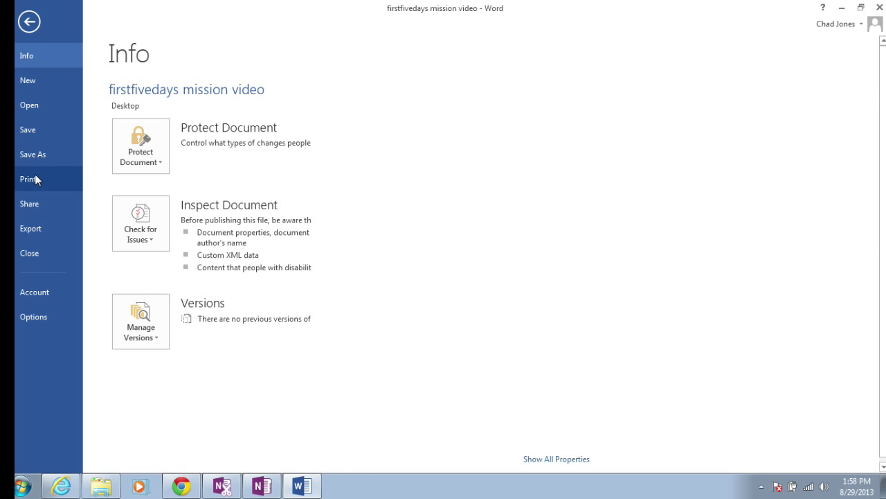
{"action": "left_click", "coordinate": [28, 178]}
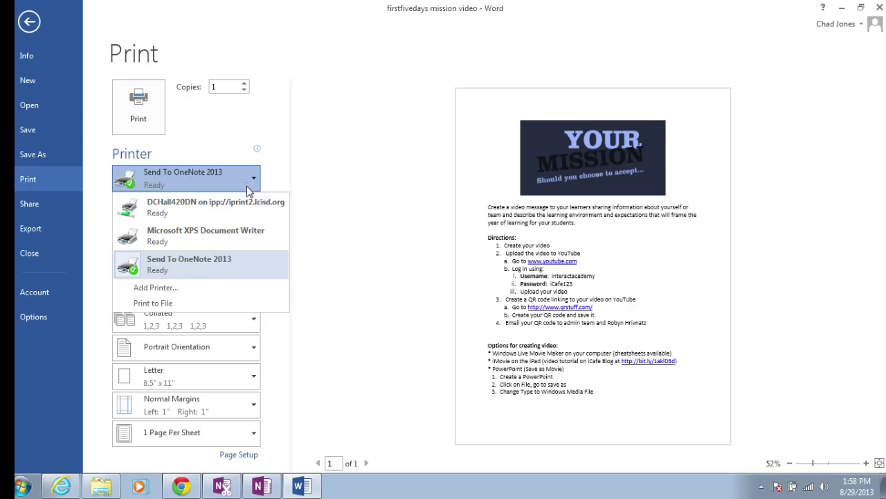
{"action": "mouse_move", "coordinate": [235, 205]}
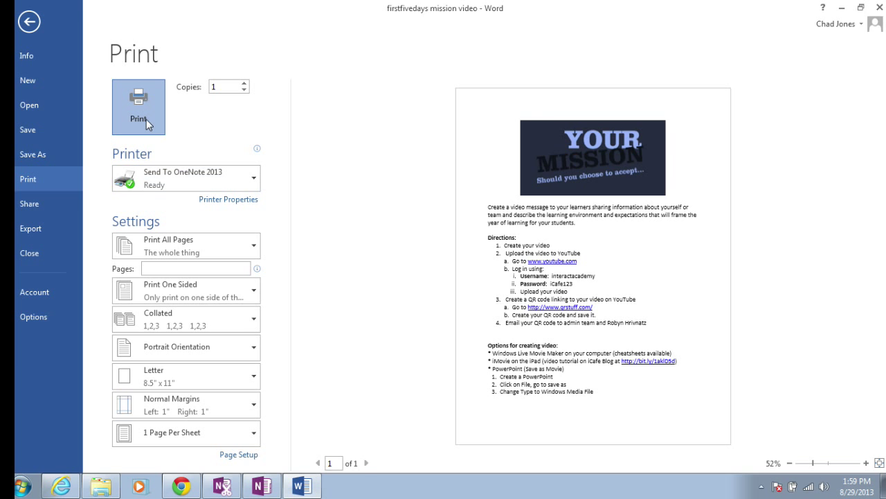
Print to OneNote and pick the ICafe Studio notebook's Day Two section as the destination
{"action": "left_click", "coordinate": [139, 107]}
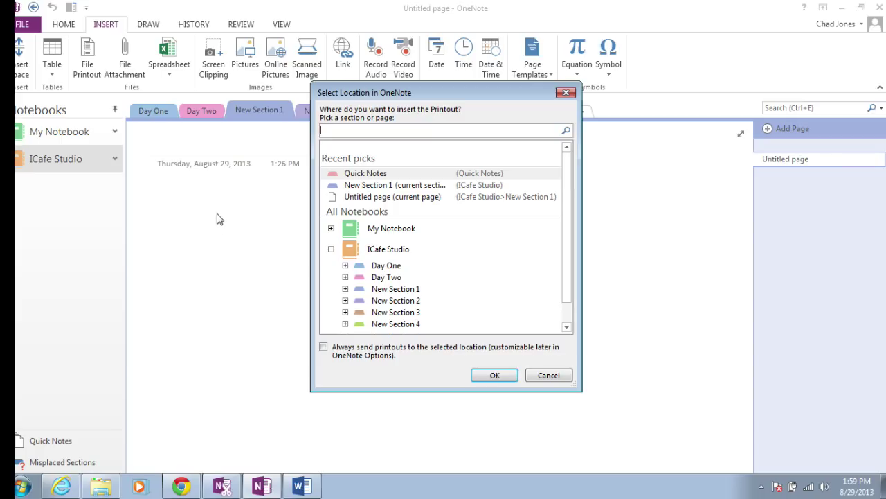
{"action": "mouse_move", "coordinate": [274, 220]}
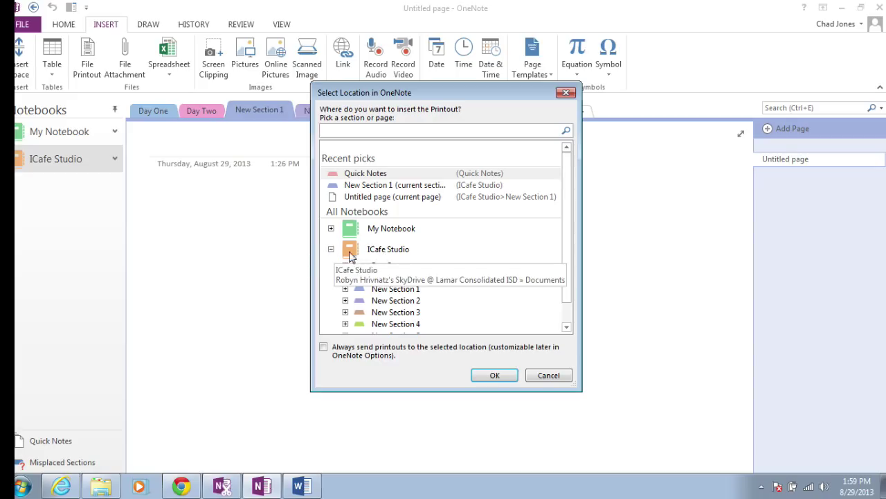
{"action": "left_click", "coordinate": [331, 249]}
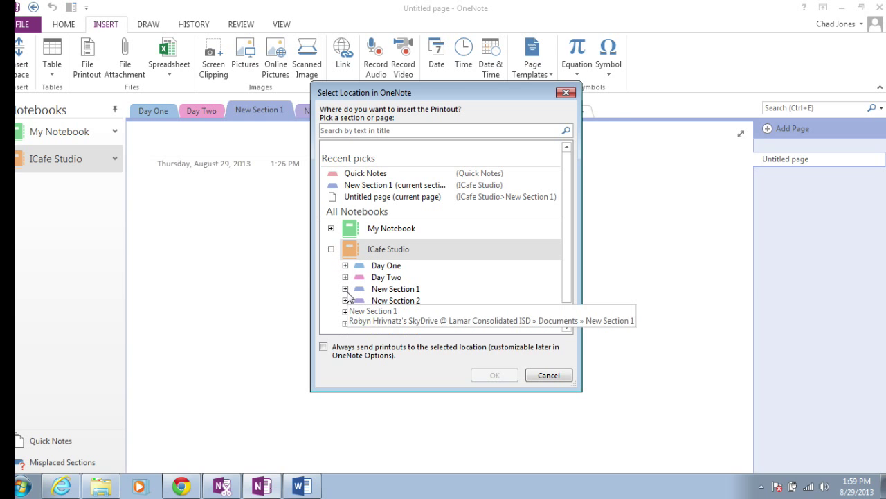
{"action": "left_click", "coordinate": [347, 277]}
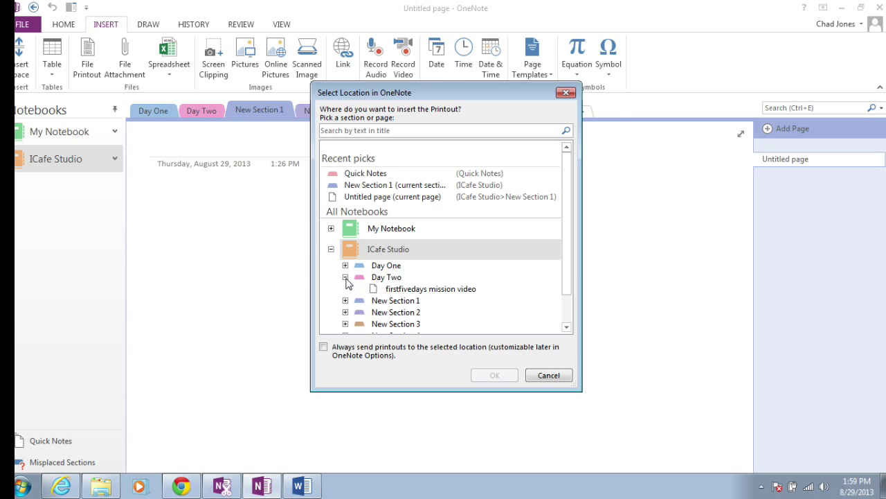
{"action": "left_click", "coordinate": [345, 277]}
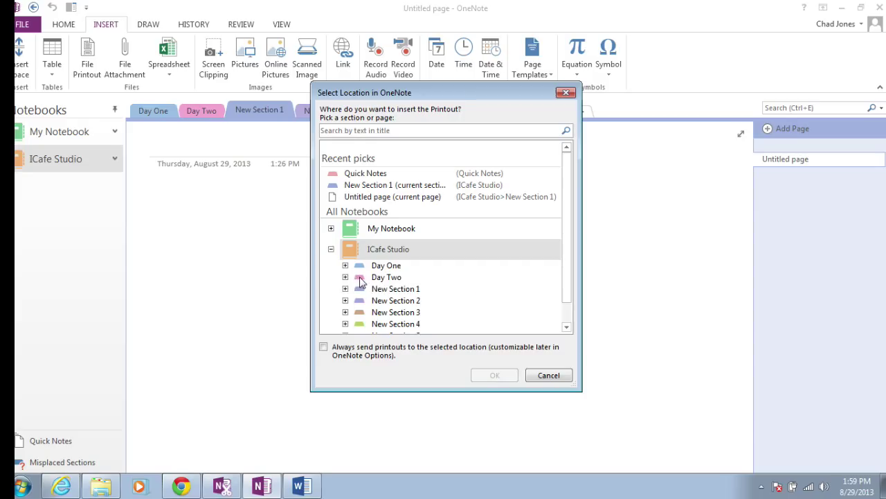
{"action": "left_click", "coordinate": [386, 276]}
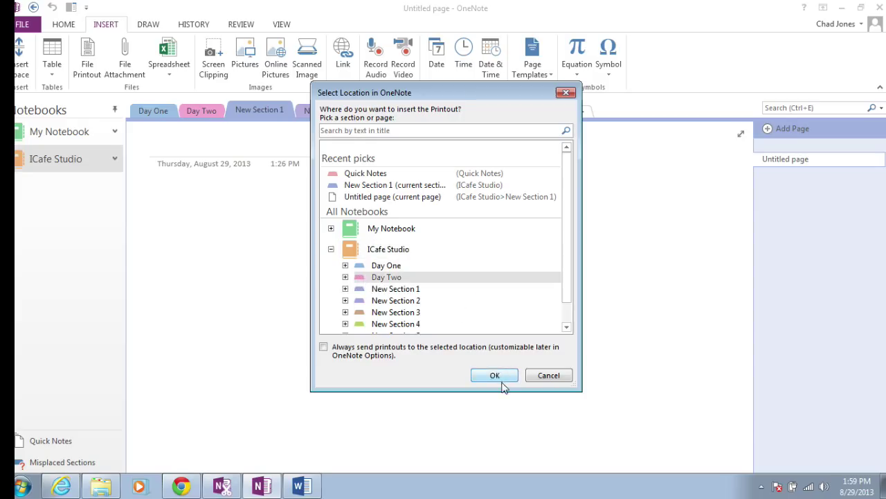
Confirm Day Two so the document lands as a Printout page, then review it
{"action": "left_click", "coordinate": [493, 373]}
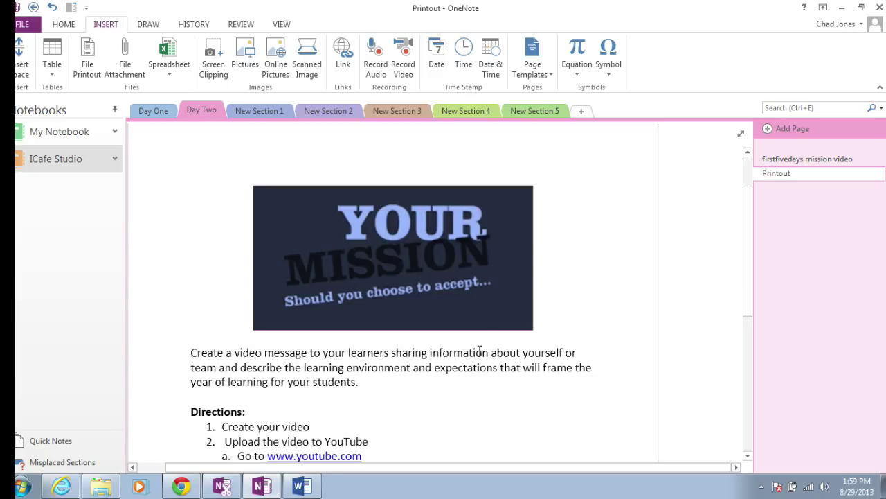
{"action": "scroll", "scroll_direction": "down", "scroll_amount": 3}
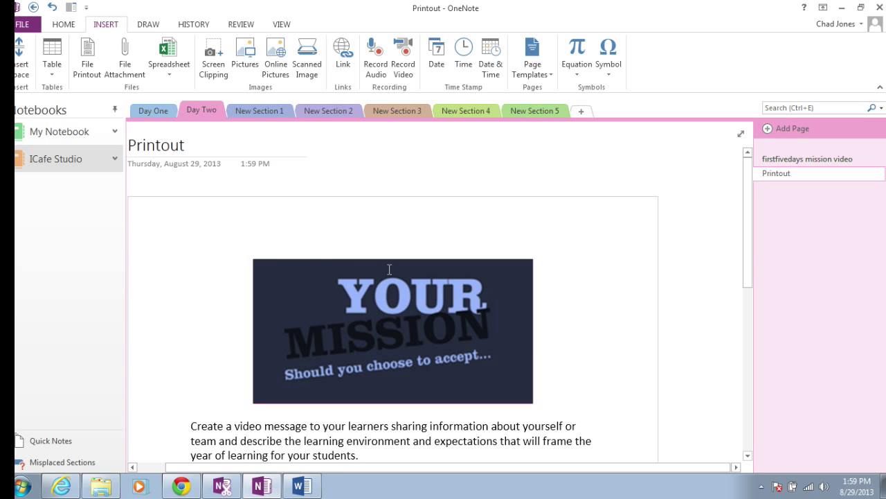
{"action": "scroll", "scroll_direction": "down", "scroll_amount": 3}
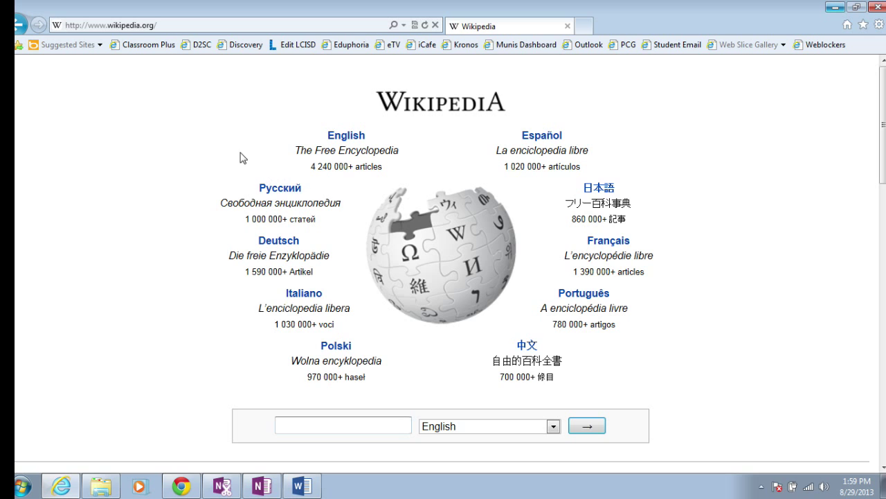
{"action": "right_click", "coordinate": [243, 156]}
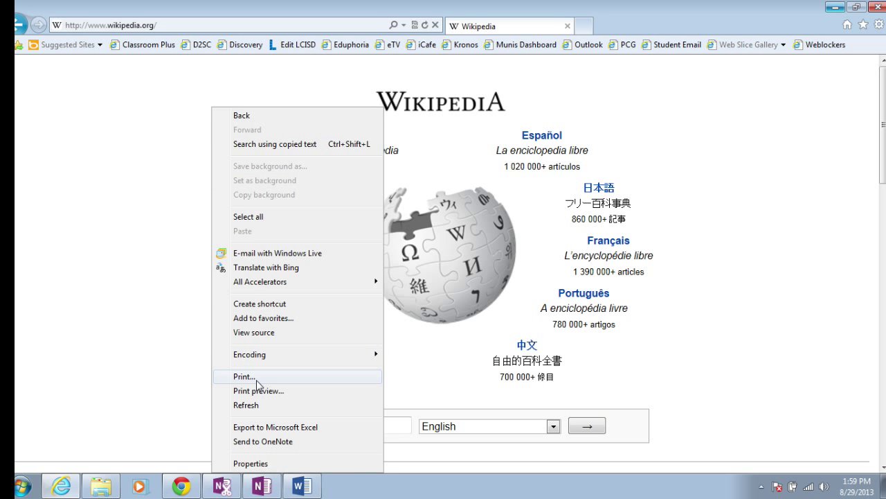
{"action": "left_click", "coordinate": [244, 377]}
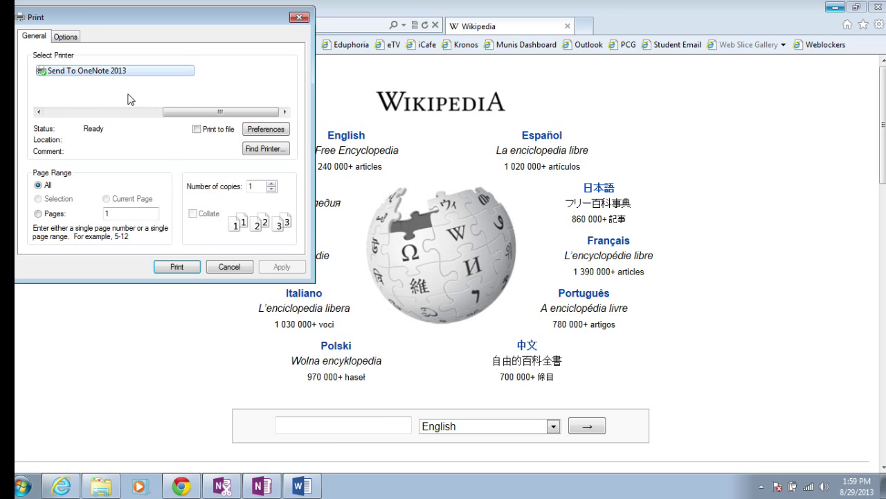
{"action": "mouse_move", "coordinate": [291, 95]}
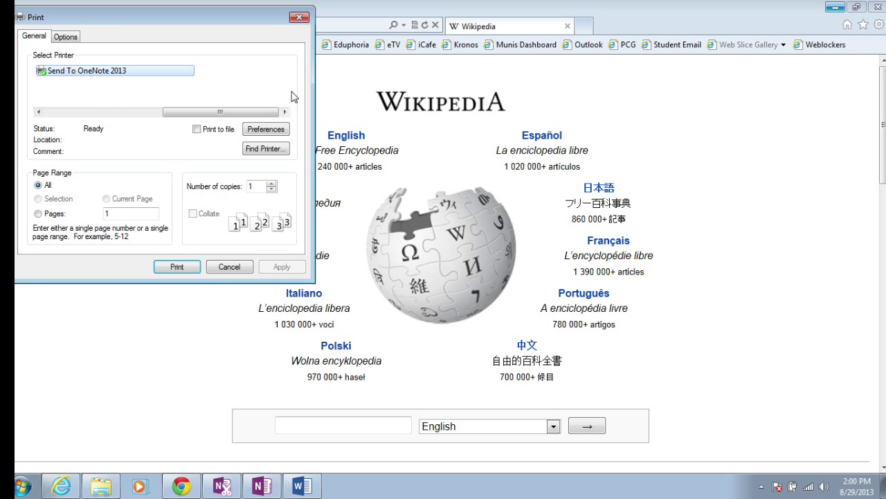
{"action": "left_click", "coordinate": [230, 266]}
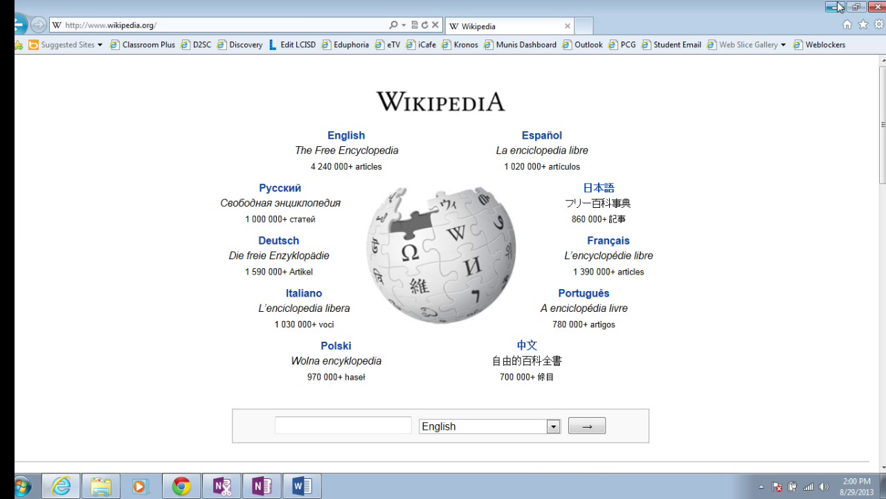